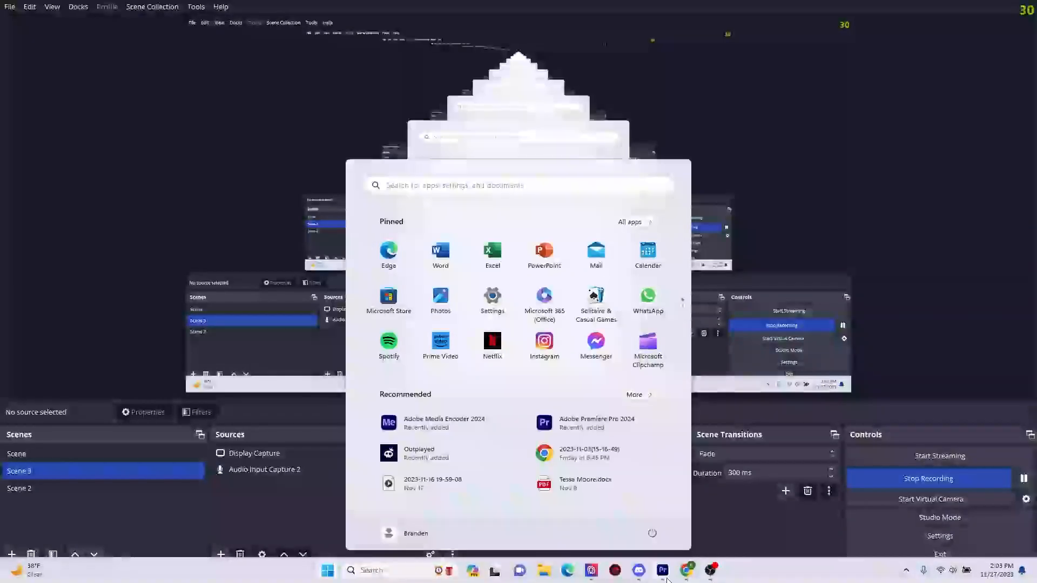
Step: Create a new project with a sequence from The BS Segments 1-6 10-30-23 clip
{"action": "left_click", "coordinate": [662, 569]}
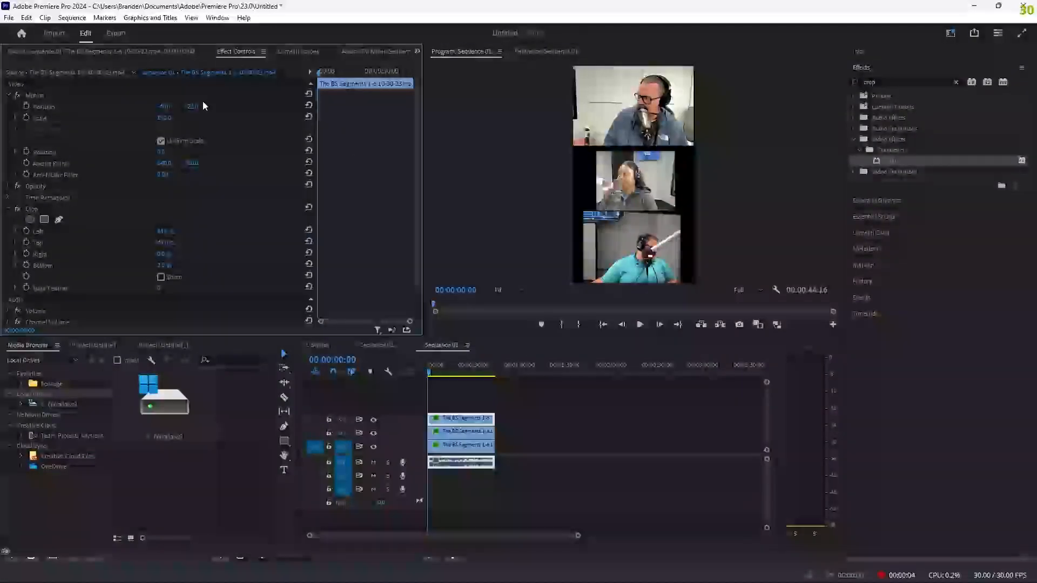
{"action": "left_click", "coordinate": [8, 17]}
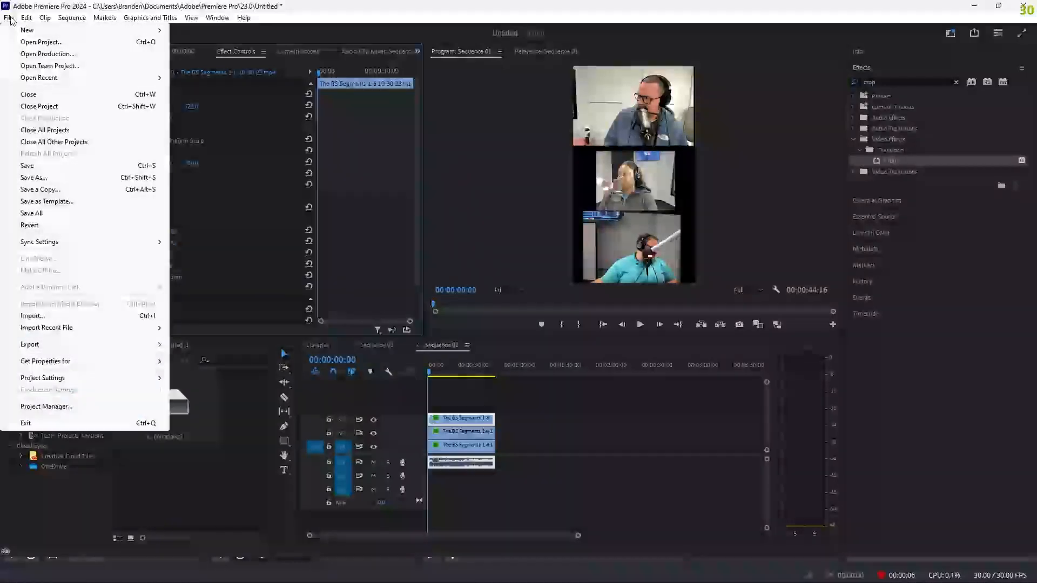
{"action": "left_click", "coordinate": [26, 17]}
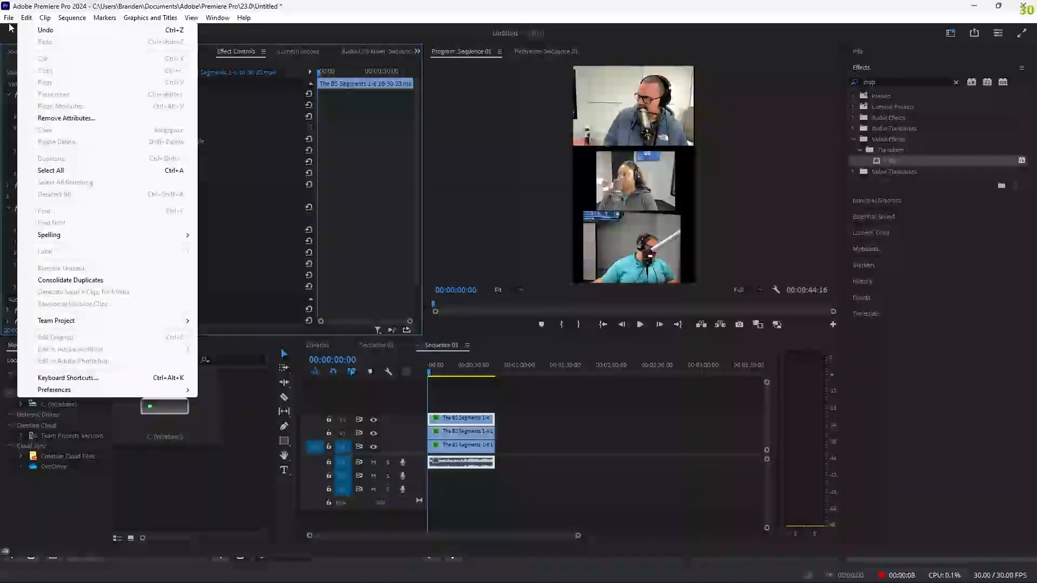
{"action": "left_click", "coordinate": [8, 17]}
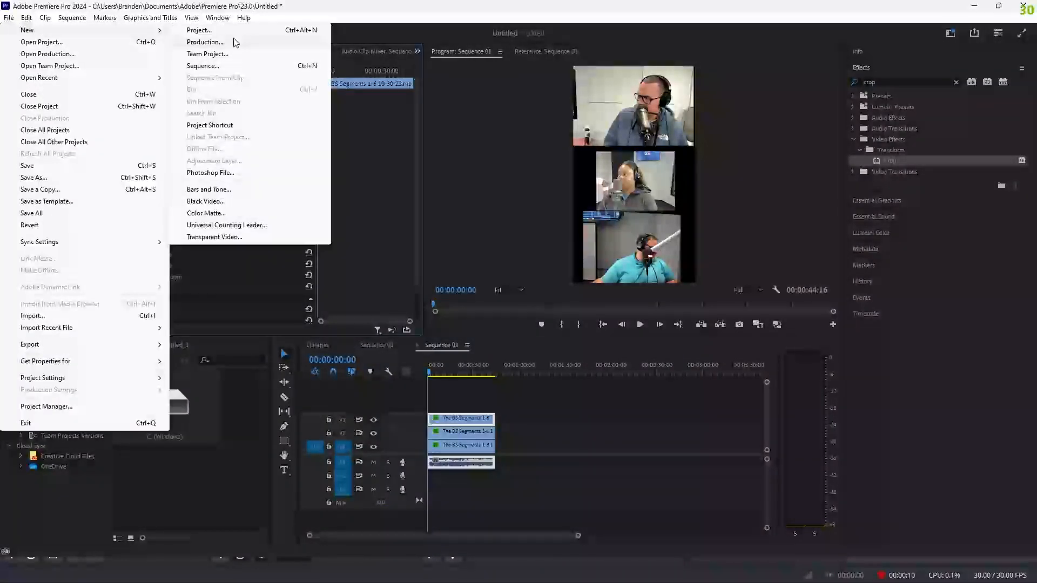
{"action": "left_click", "coordinate": [199, 29]}
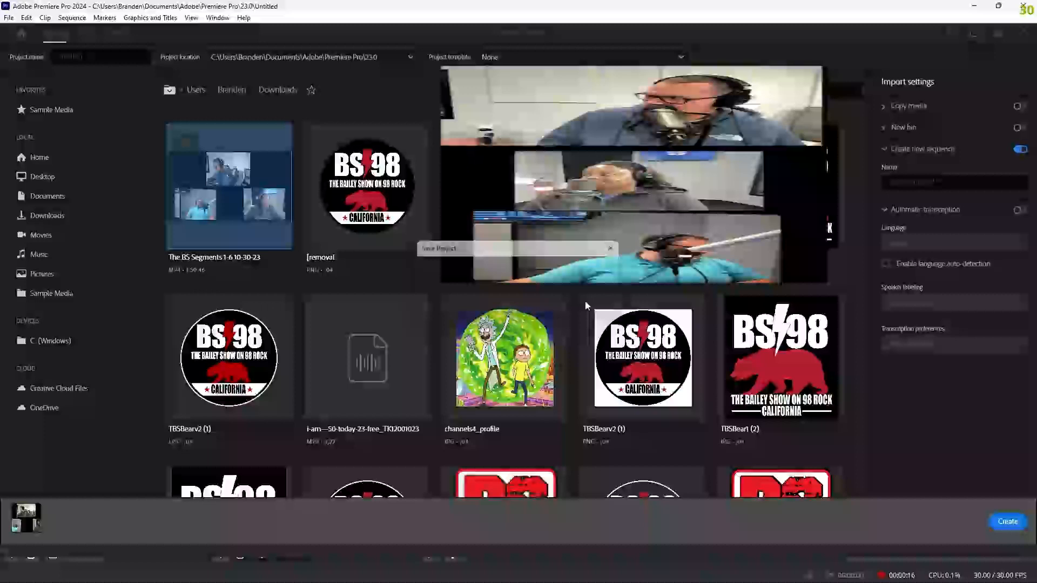
{"action": "left_click", "coordinate": [1006, 522]}
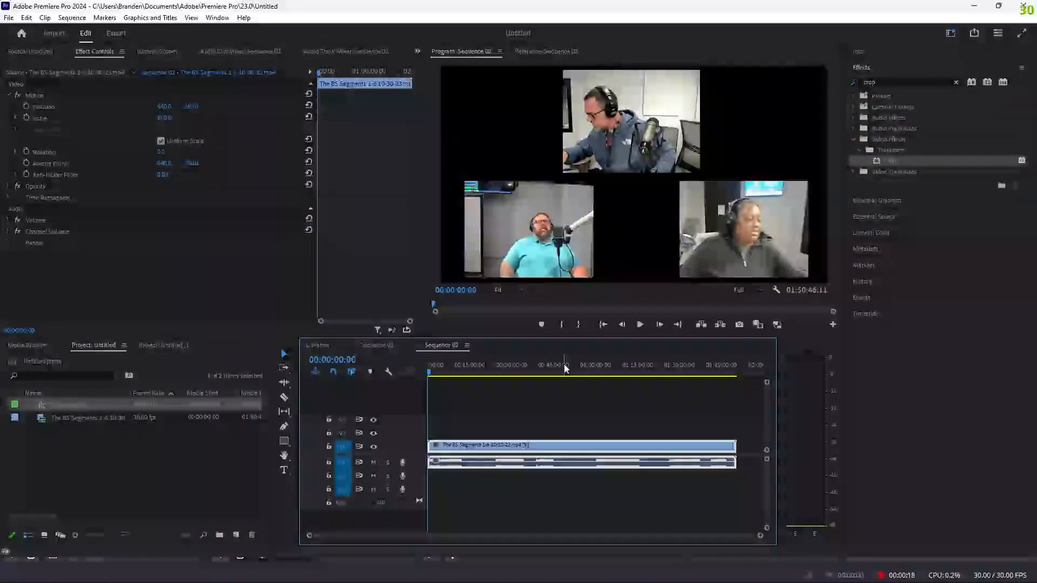
Step: Select the podcast clip in the sequence for trimming and stacking onto V2 and V3
{"action": "left_click", "coordinate": [446, 372]}
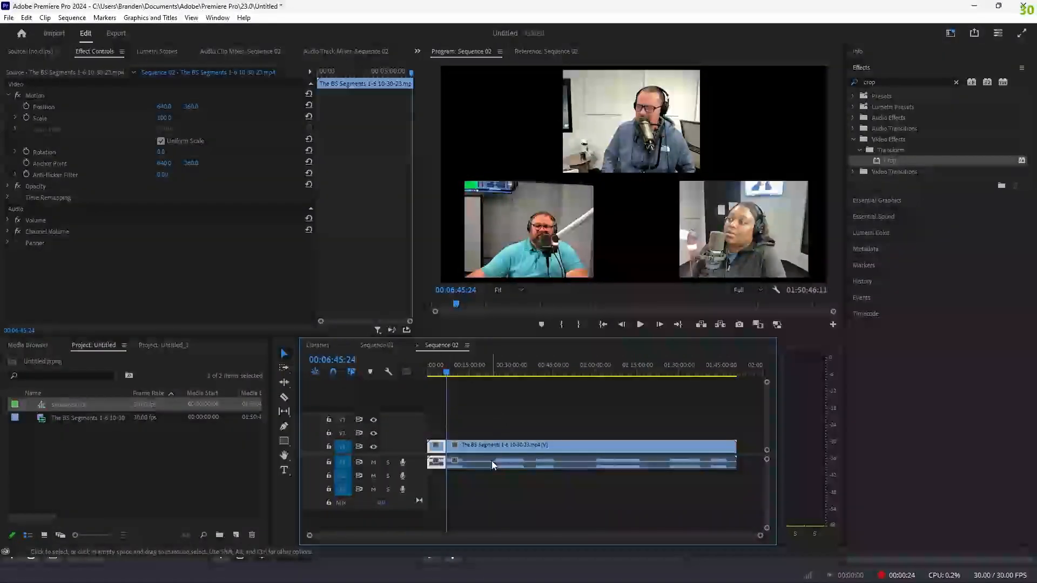
{"action": "left_click", "coordinate": [446, 375]}
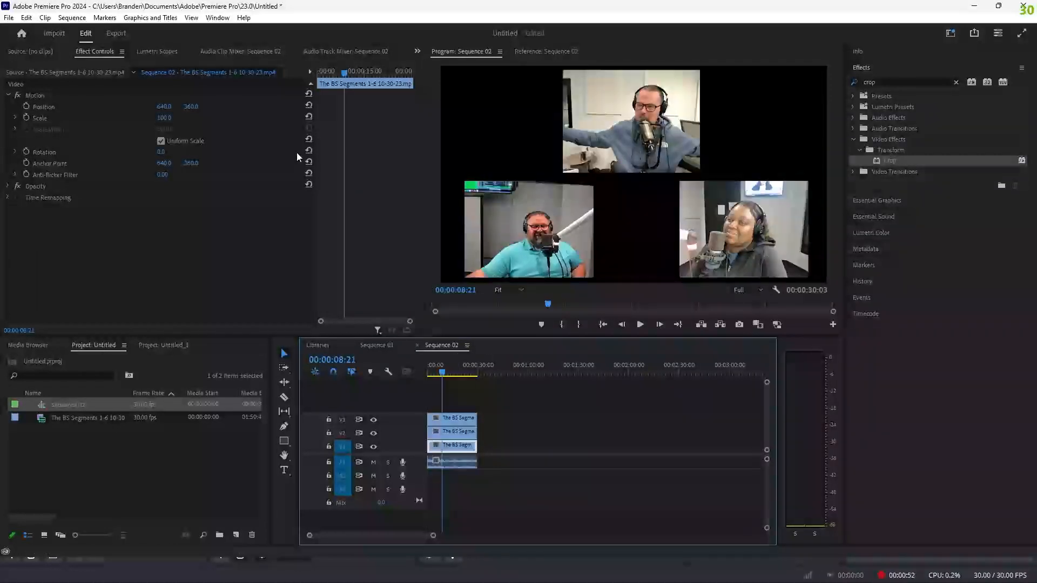
{"action": "left_click", "coordinate": [72, 18]}
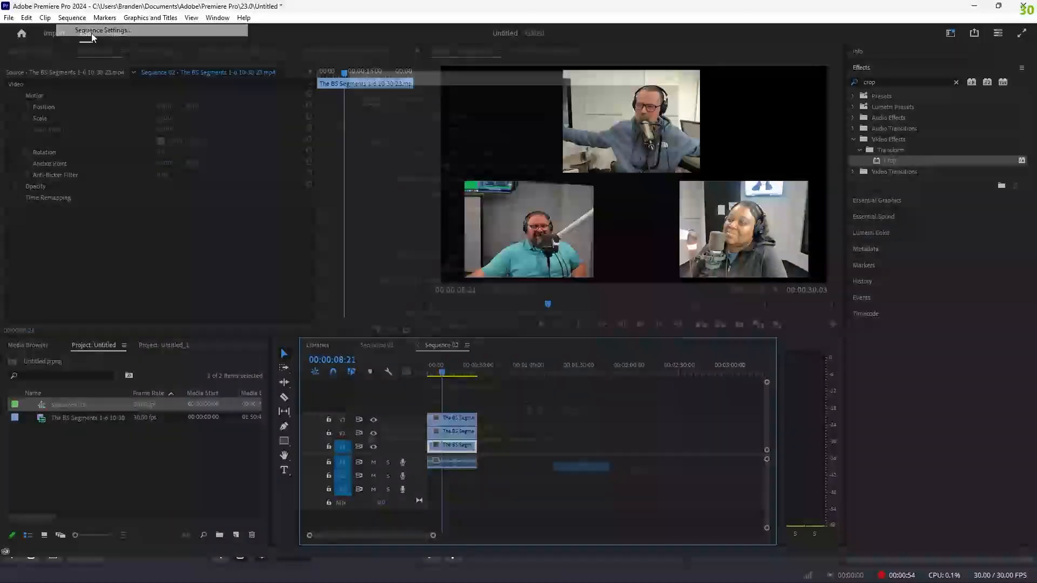
{"action": "left_click", "coordinate": [103, 30]}
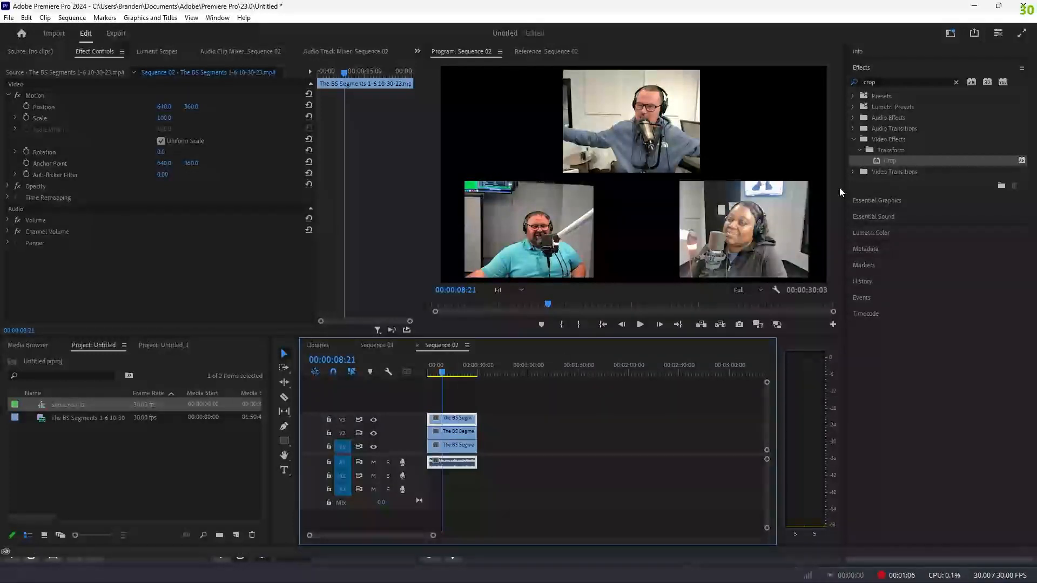
Step: Crop a clip copy to Left 32%, Right 33%, Bottom 49%, leaving the host's webcam
{"action": "left_click", "coordinate": [906, 82]}
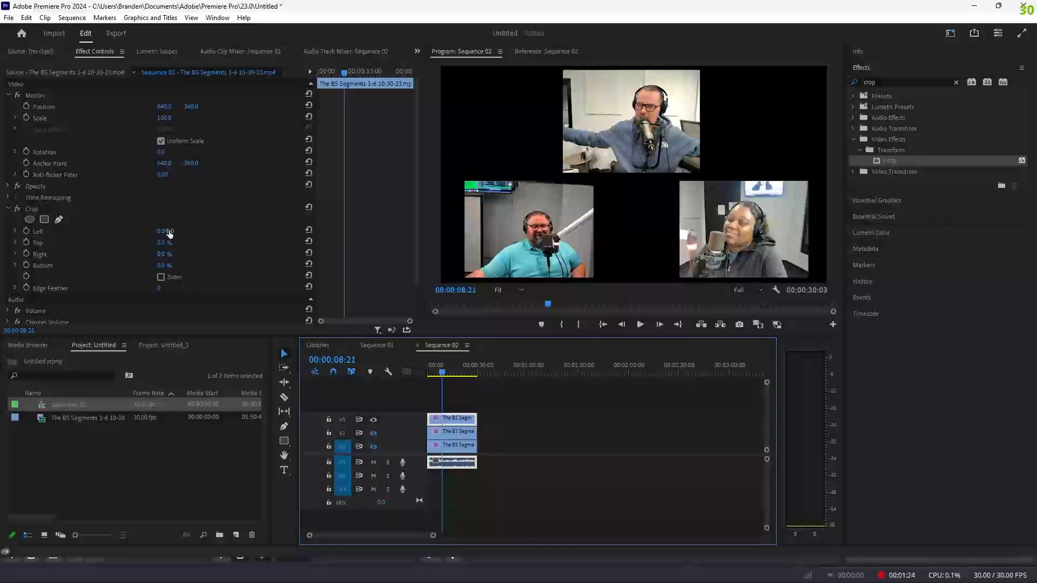
{"action": "double_click", "coordinate": [165, 230]}
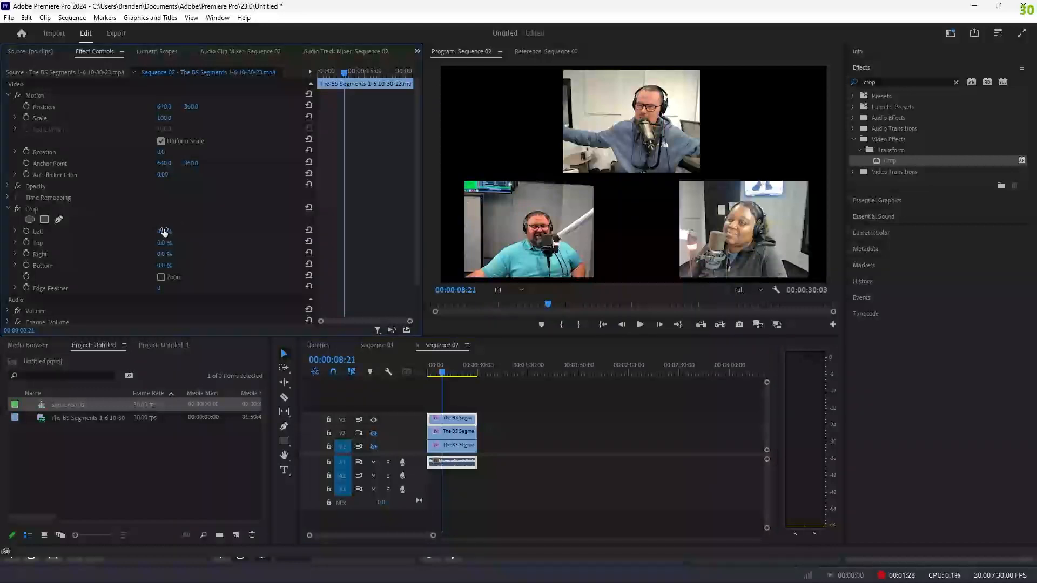
{"action": "left_click_drag", "start_coordinate": [164, 230], "coordinate": [186, 231]}
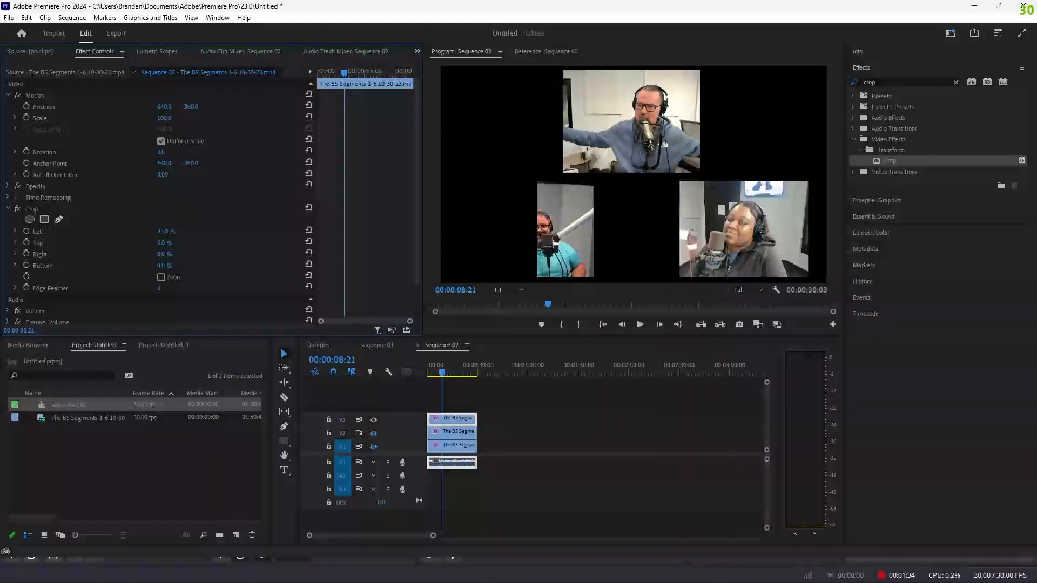
{"action": "left_click_drag", "start_coordinate": [164, 231], "coordinate": [169, 230]}
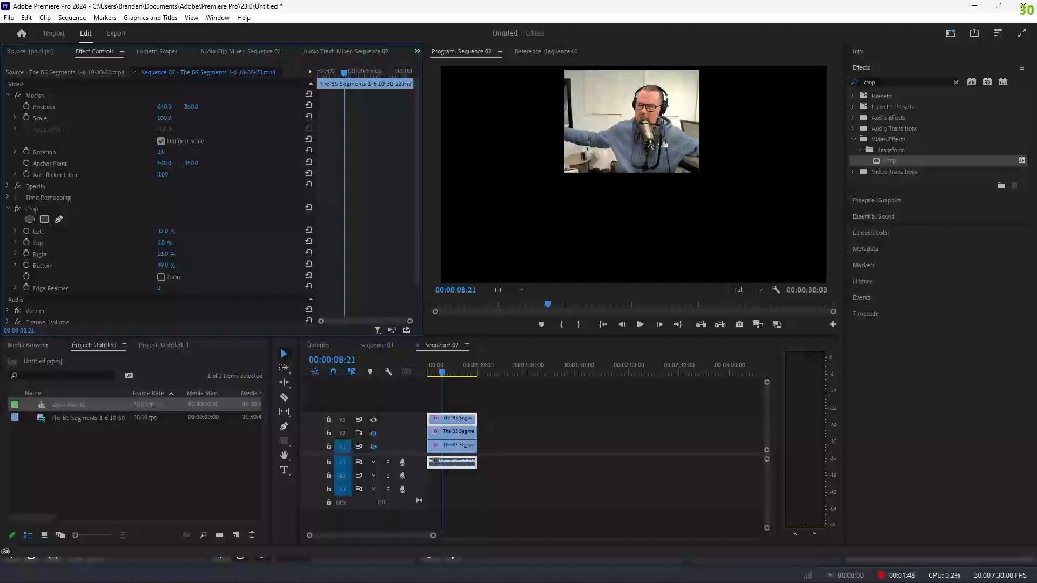
{"action": "left_click", "coordinate": [165, 265]}
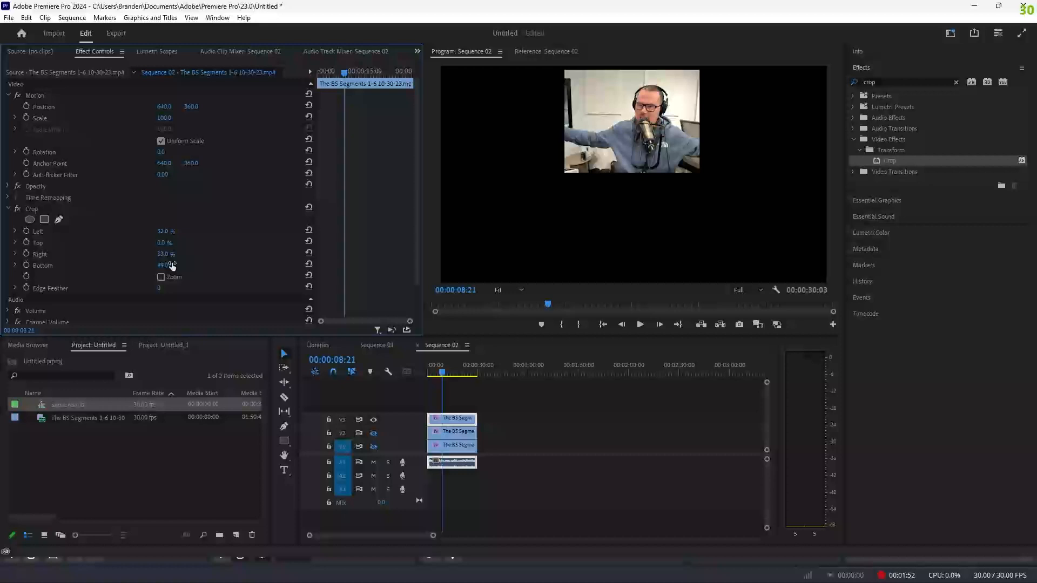
{"action": "mouse_move", "coordinate": [342, 489]}
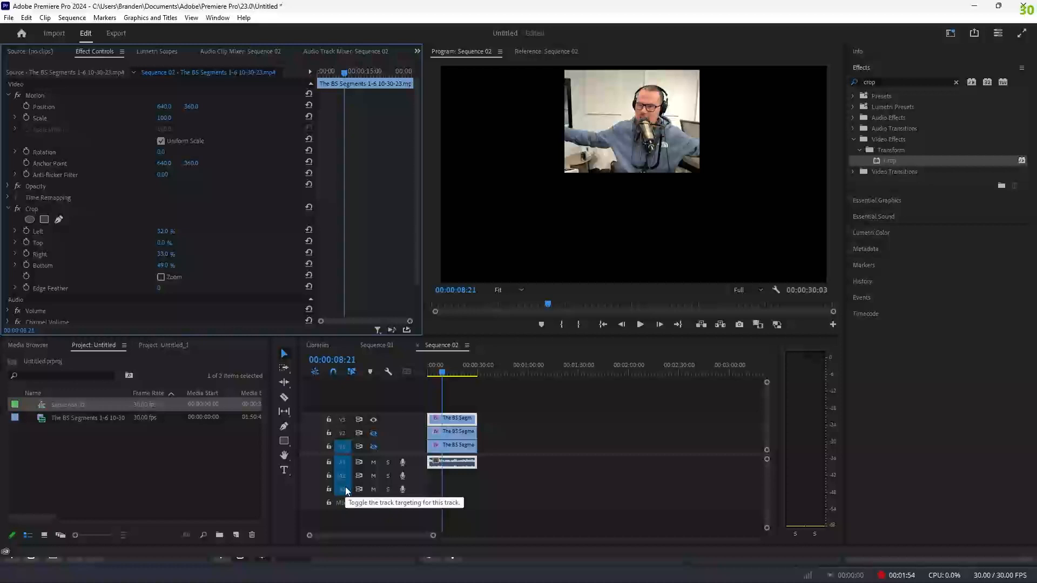
Step: Hide V3 and V2, then crop the woman's clip to Left 62, Top 52, Bottom 3
{"action": "left_click", "coordinate": [373, 447]}
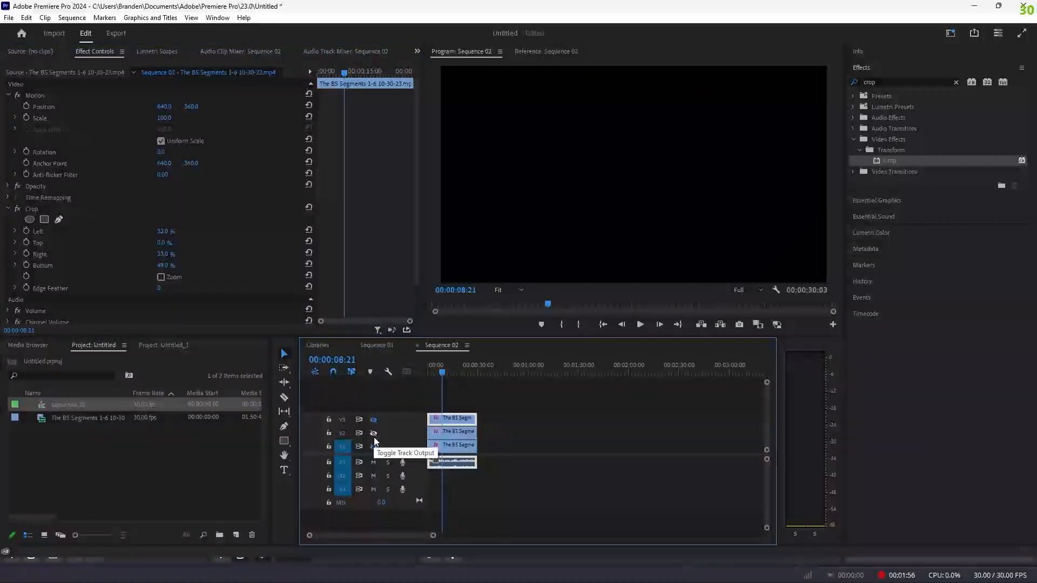
{"action": "left_click", "coordinate": [373, 446]}
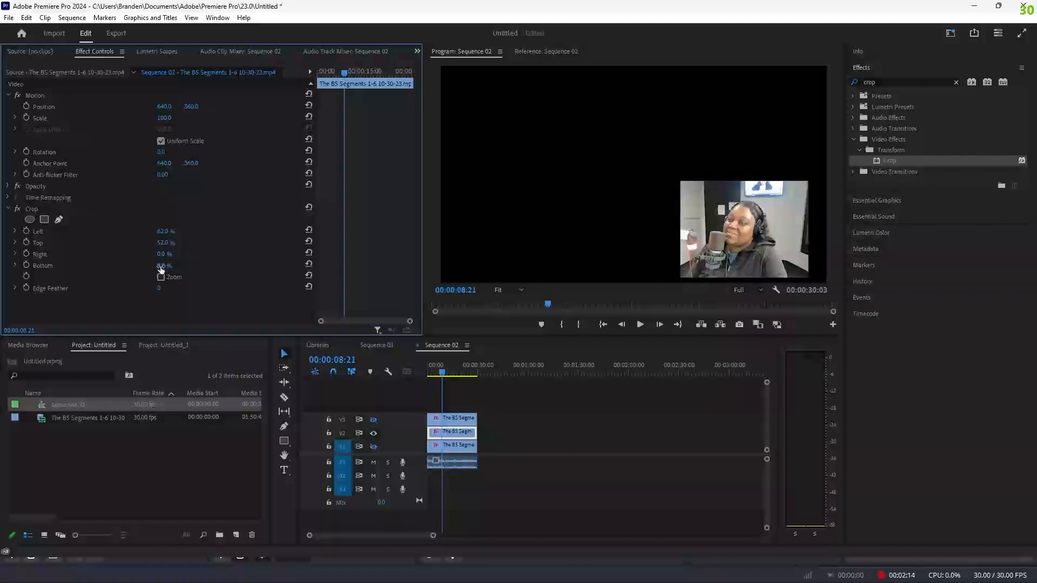
{"action": "left_click", "coordinate": [163, 266]}
{"action": "type", "text": "3"}
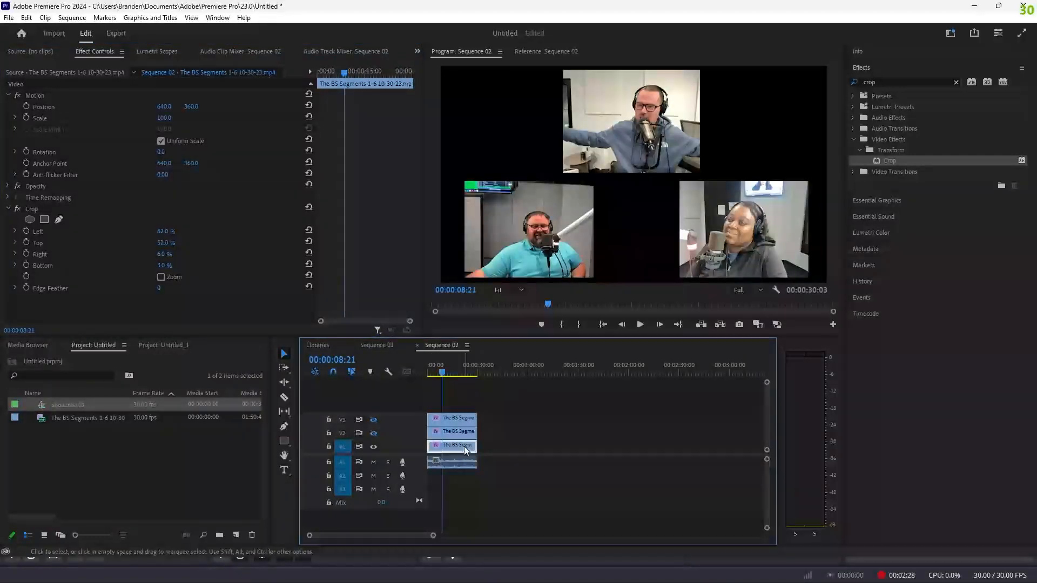
Step: Crop the V1 guest clip to Left 6%, Top 51%, Right 63%, Bottom 4%
{"action": "left_click", "coordinate": [308, 208]}
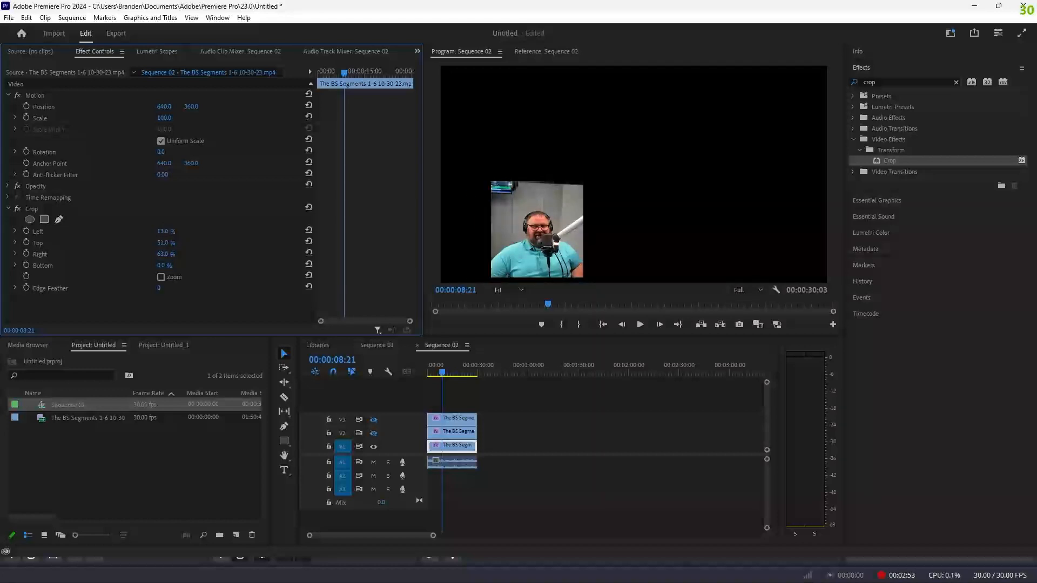
{"action": "left_click_drag", "start_coordinate": [169, 231], "coordinate": [161, 231]}
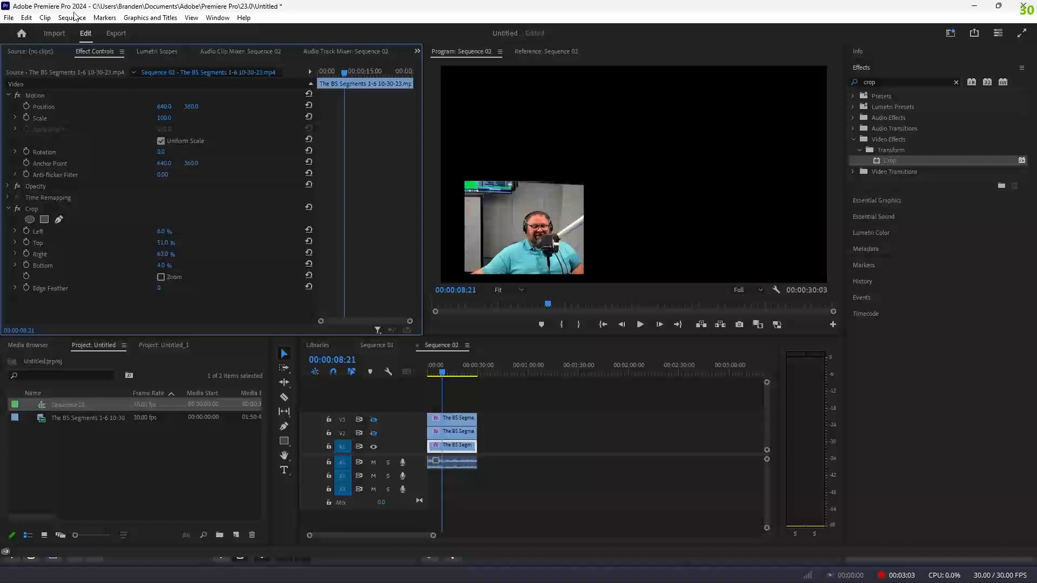
Step: Set the sequence frame size to 1080 by 1920 and accept deleting previews
{"action": "left_click", "coordinate": [72, 18]}
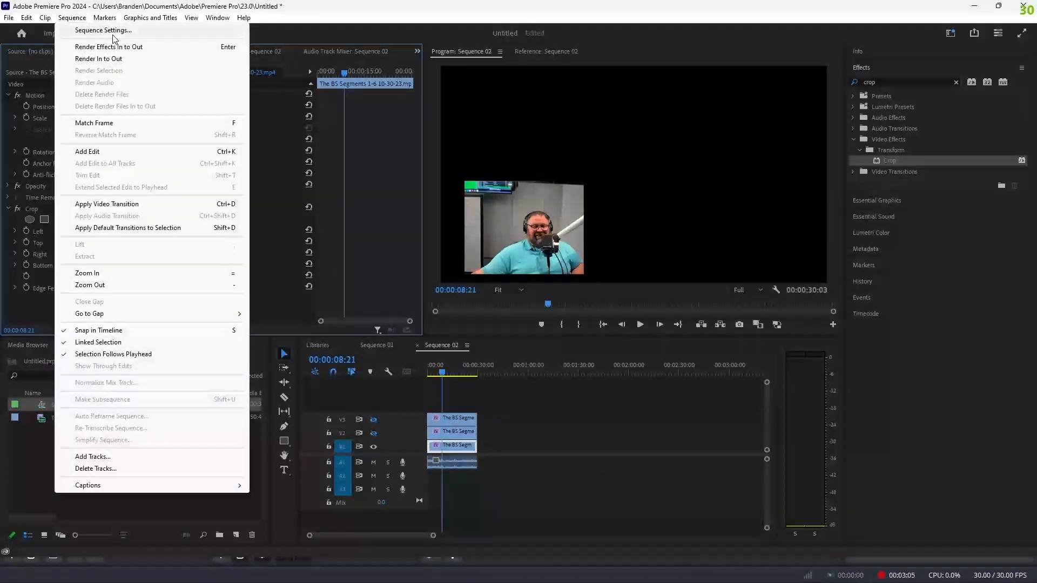
{"action": "left_click", "coordinate": [103, 30]}
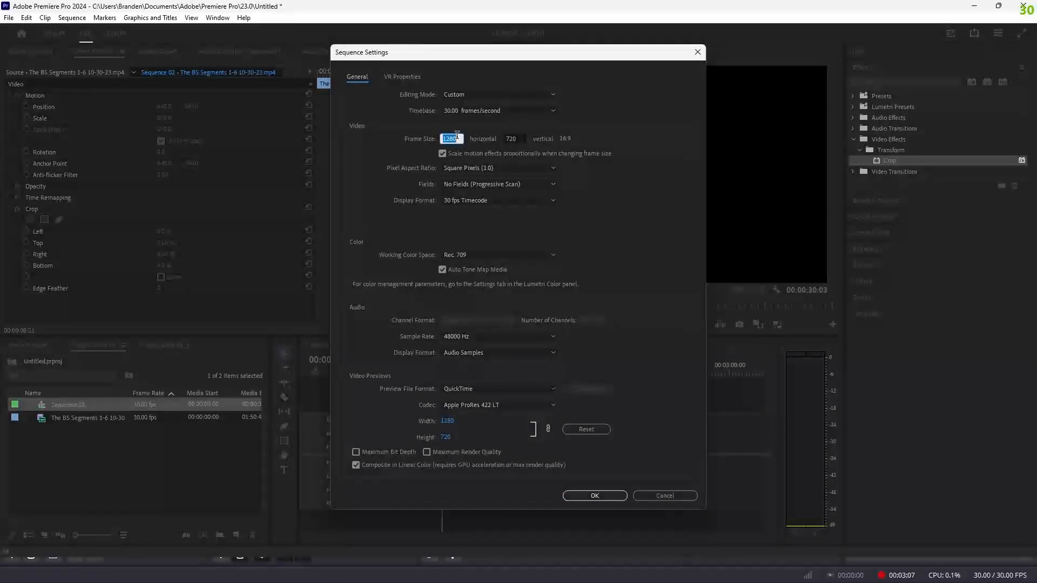
{"action": "type", "text": "1080"}
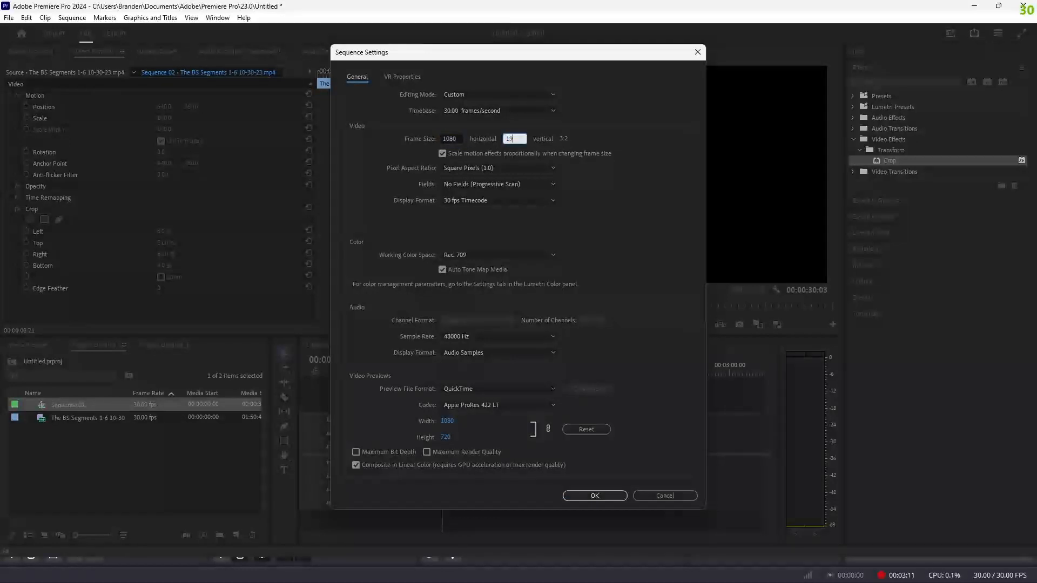
{"action": "type", "text": "1920"}
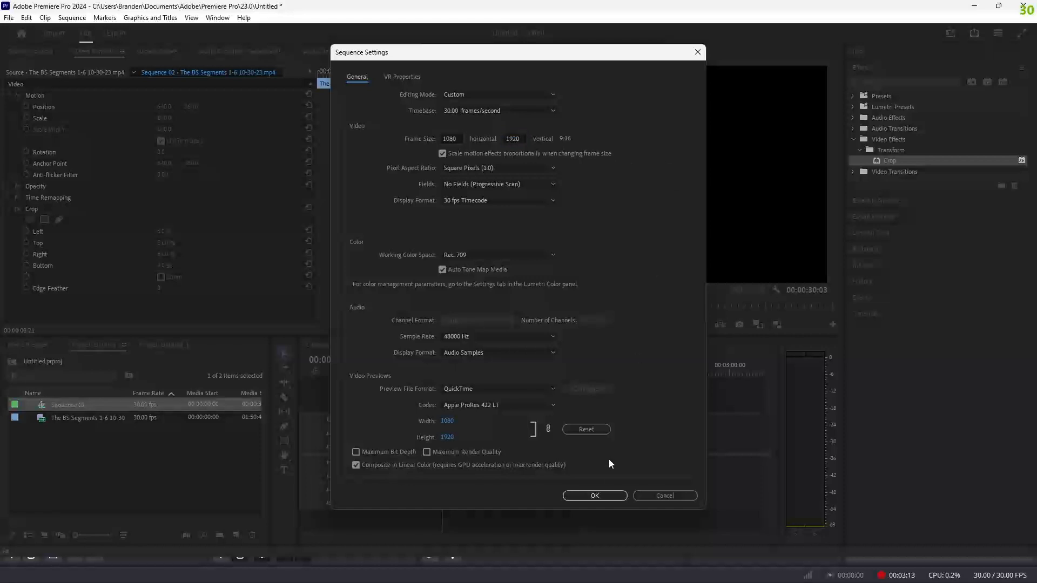
{"action": "left_click", "coordinate": [593, 495]}
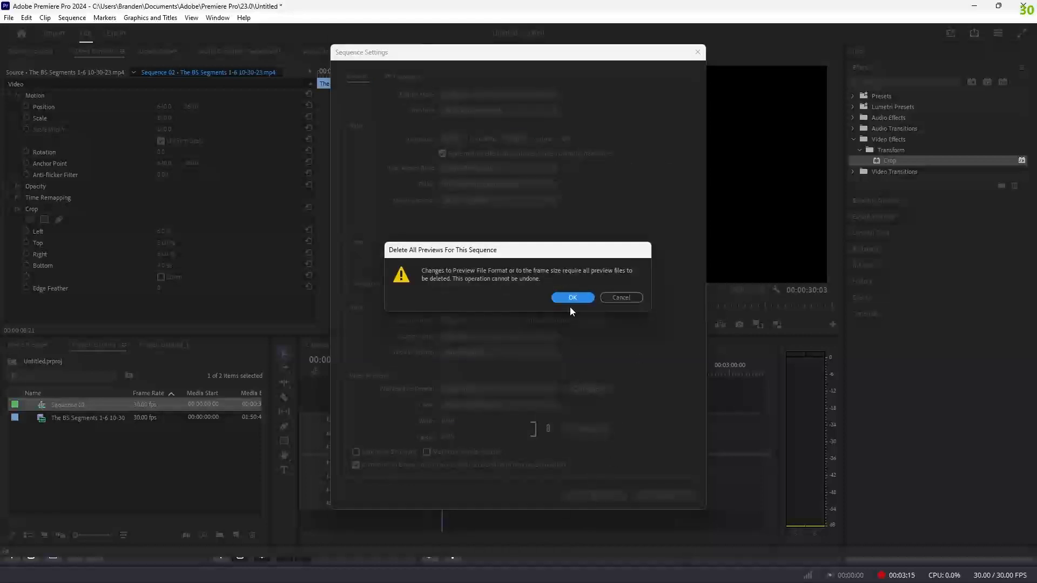
{"action": "left_click", "coordinate": [572, 297]}
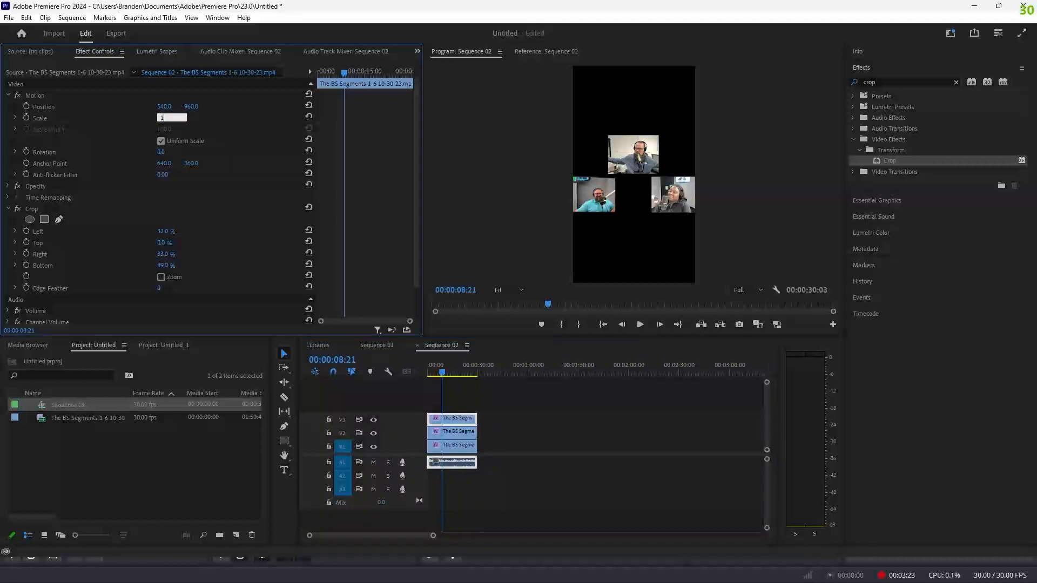
Step: Scale the V3 host clip to 220% and begin scaling the woman's clip
{"action": "left_click", "coordinate": [170, 118]}
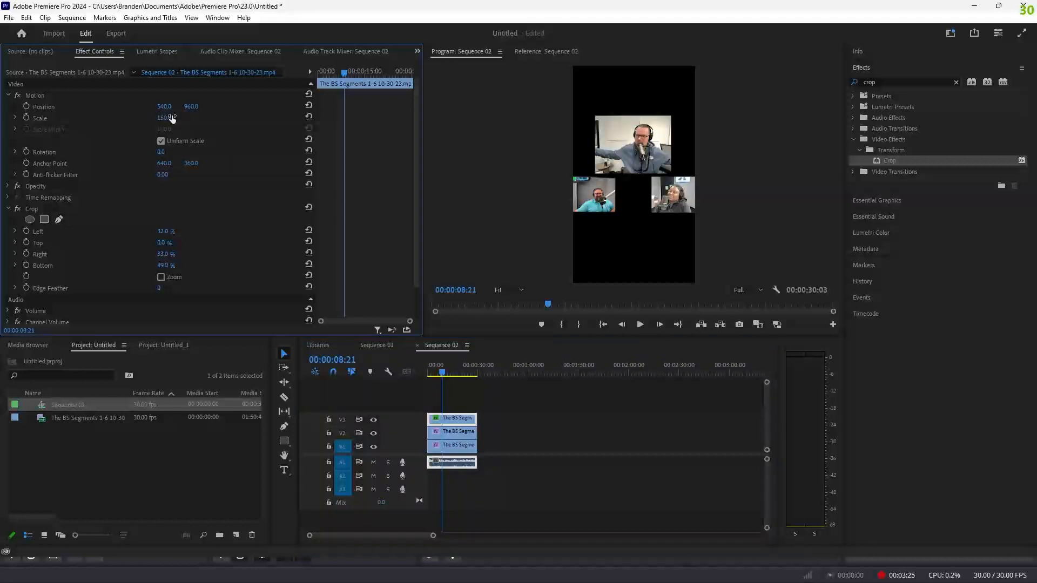
{"action": "left_click_drag", "start_coordinate": [163, 117], "coordinate": [186, 118]}
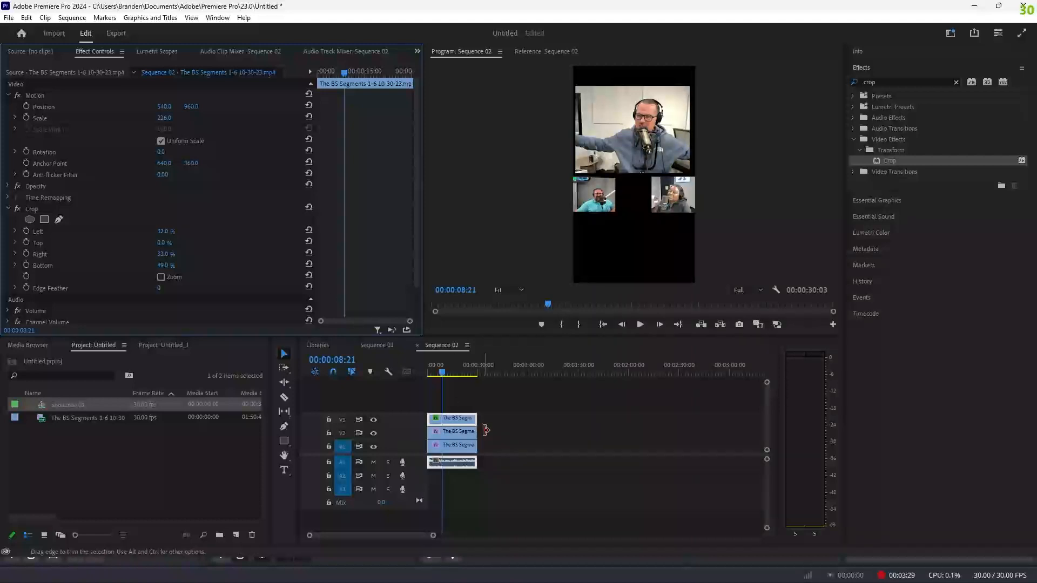
{"action": "left_click", "coordinate": [452, 431]}
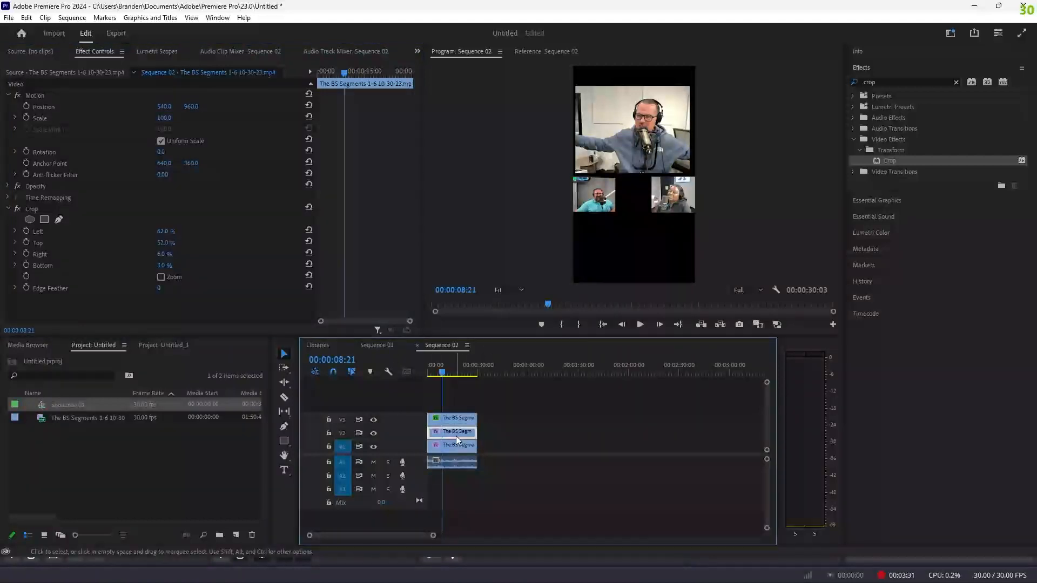
{"action": "double_click", "coordinate": [165, 117]}
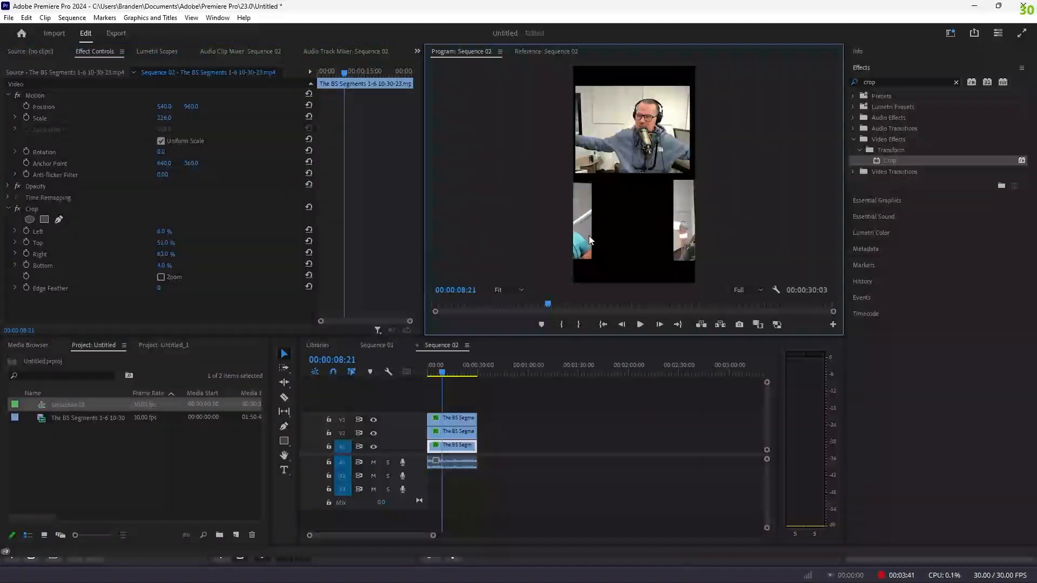
{"action": "mouse_move", "coordinate": [311, 356]}
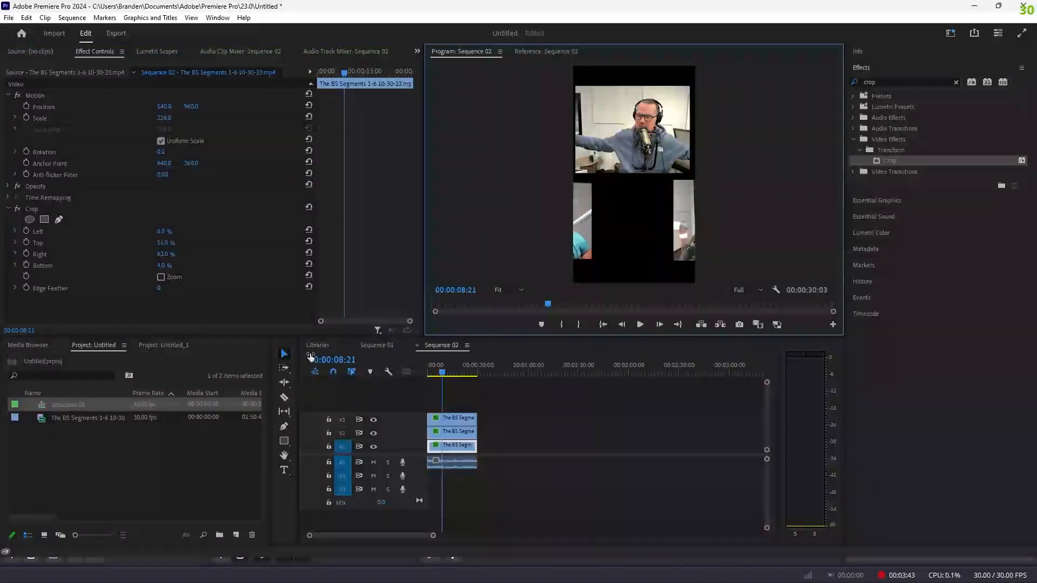